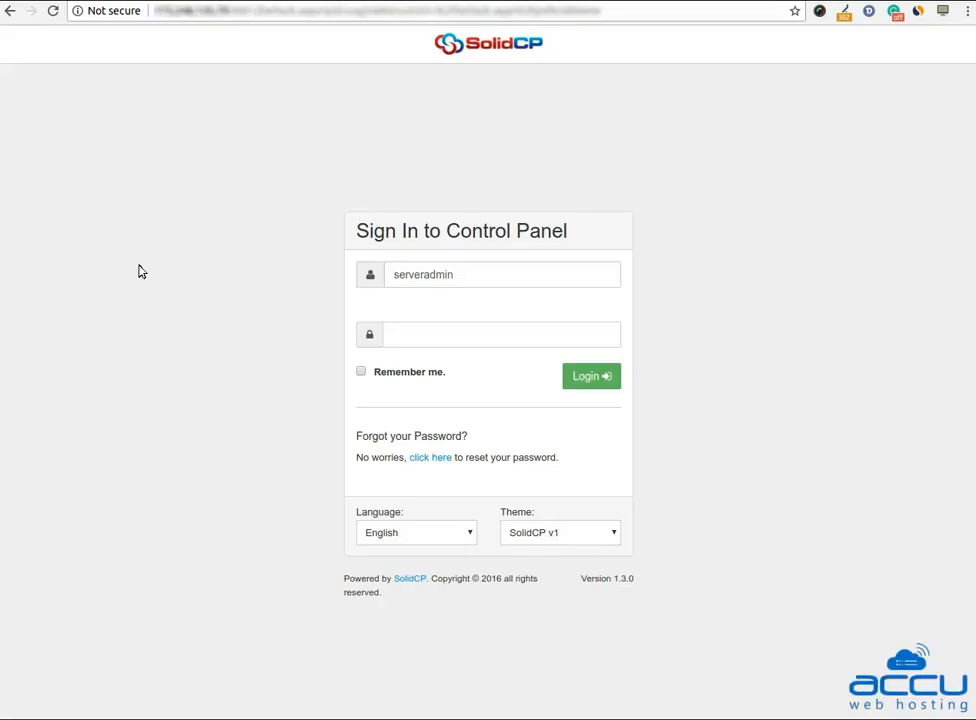
mouse_move(390, 66)
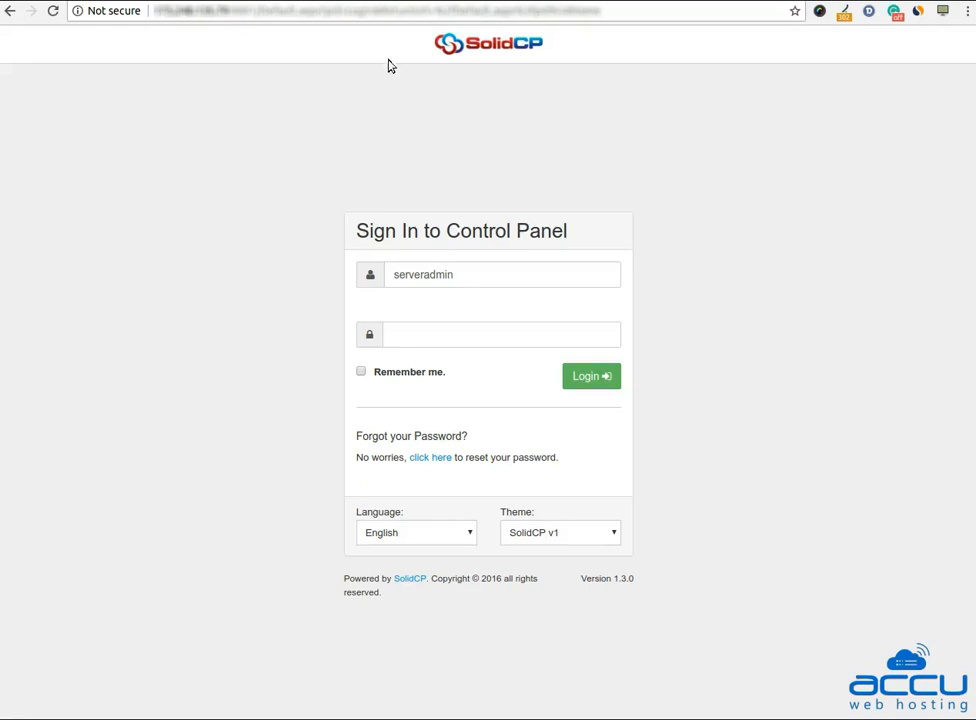
mouse_move(540, 50)
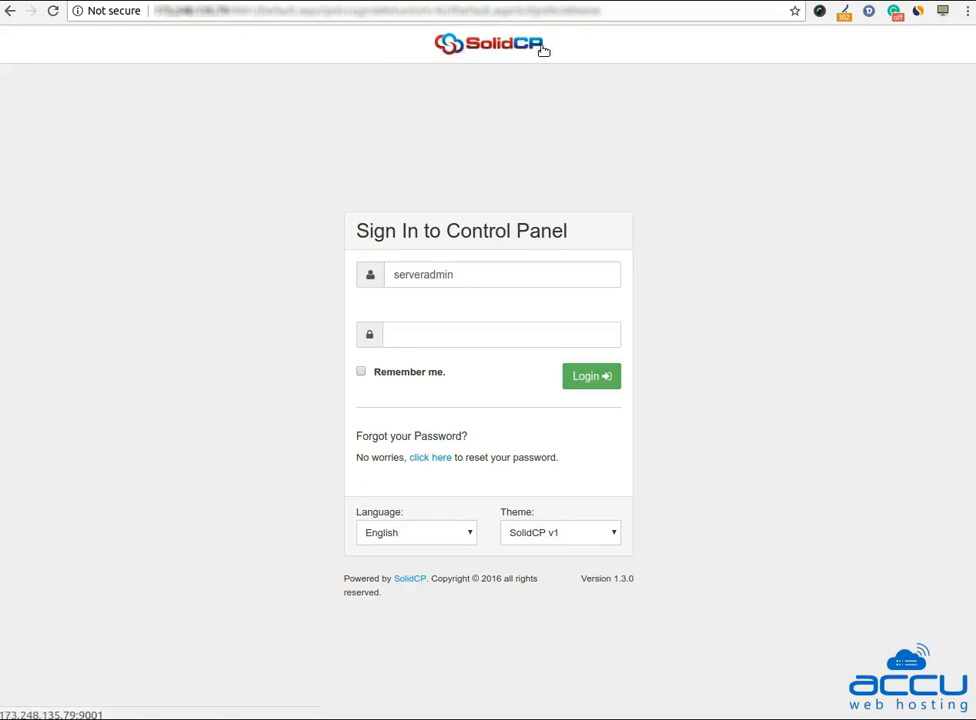
mouse_move(336, 210)
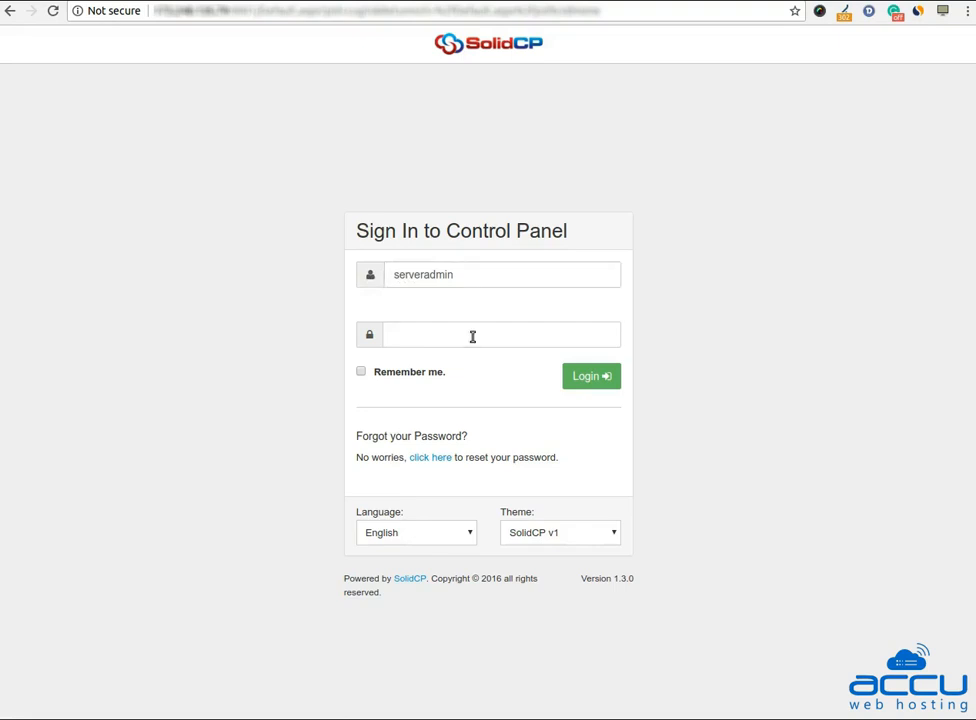
Step: Sign in as serveradmin with the account password
text(password)
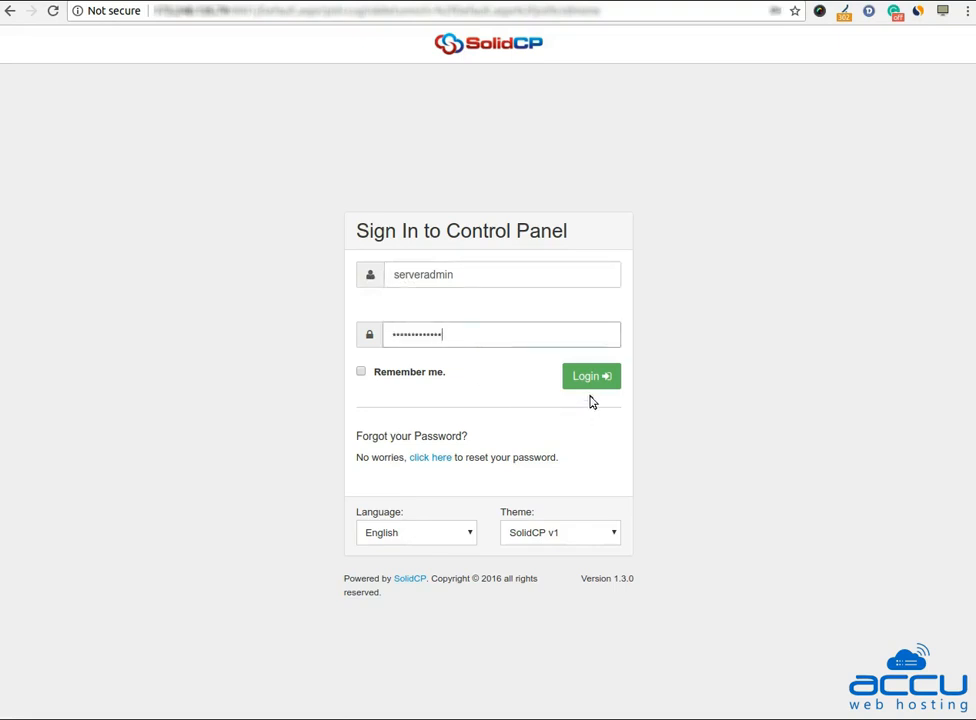
click(590, 376)
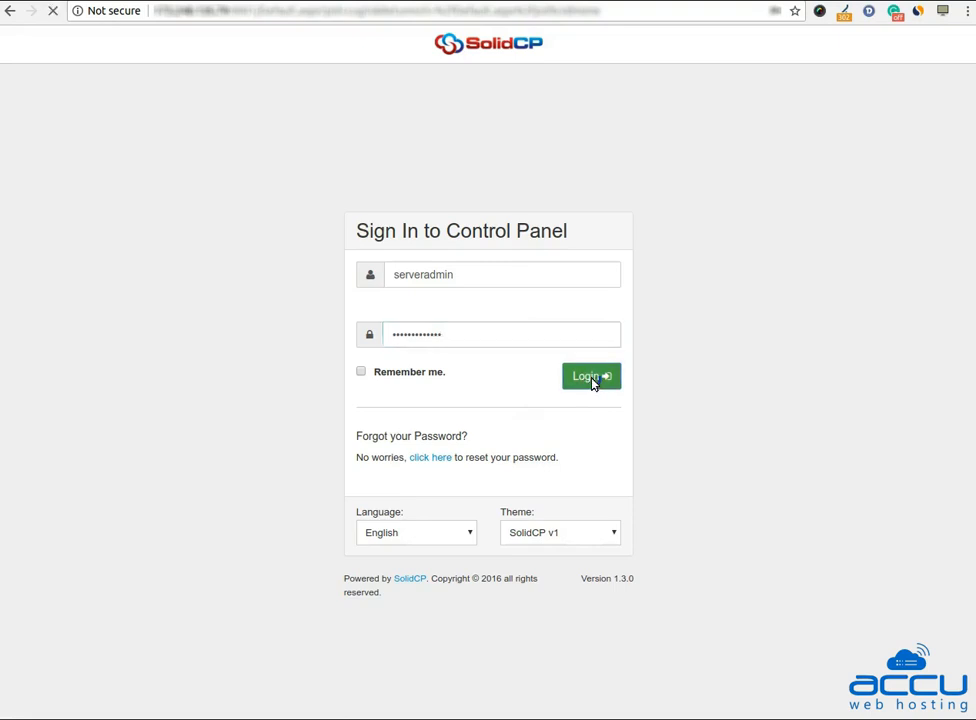
click(590, 376)
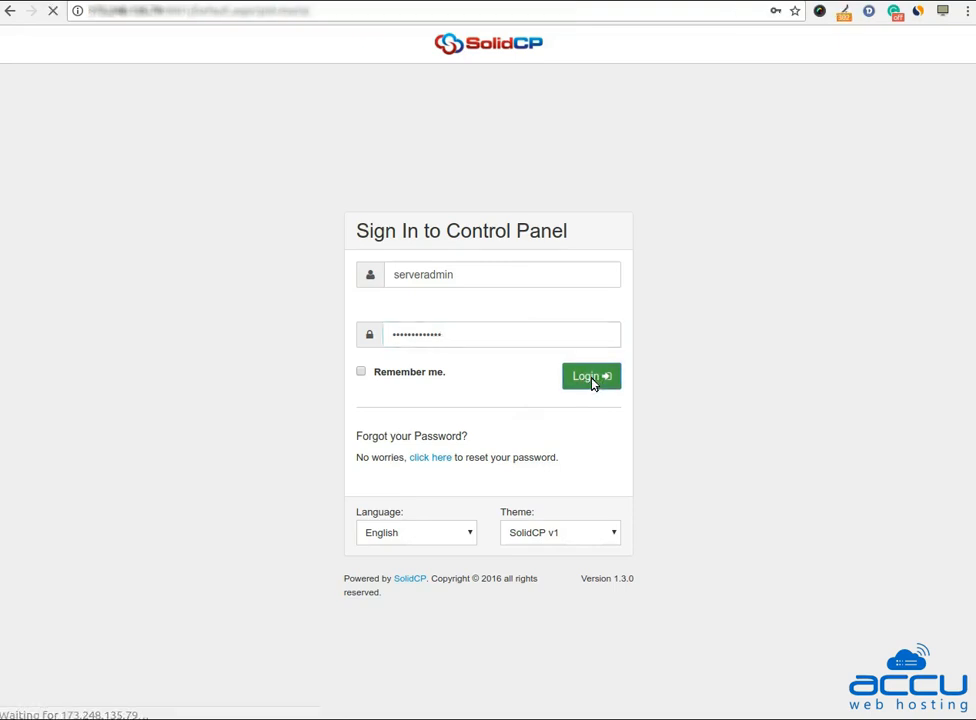
Step: Show the list of all three customer user accounts from the Customers panel
click(590, 376)
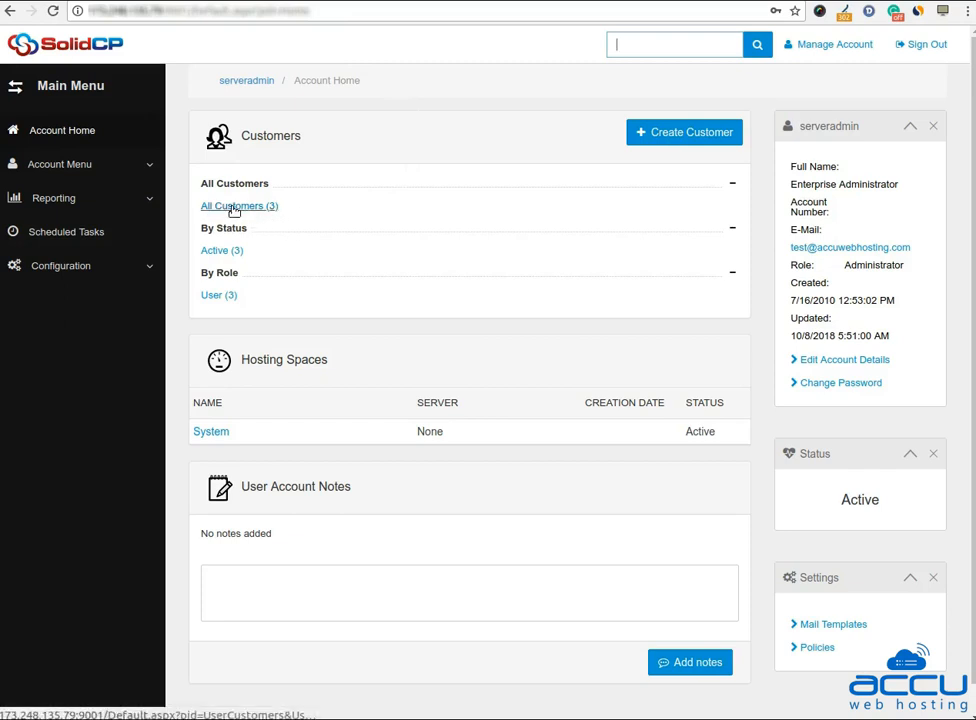
click(238, 206)
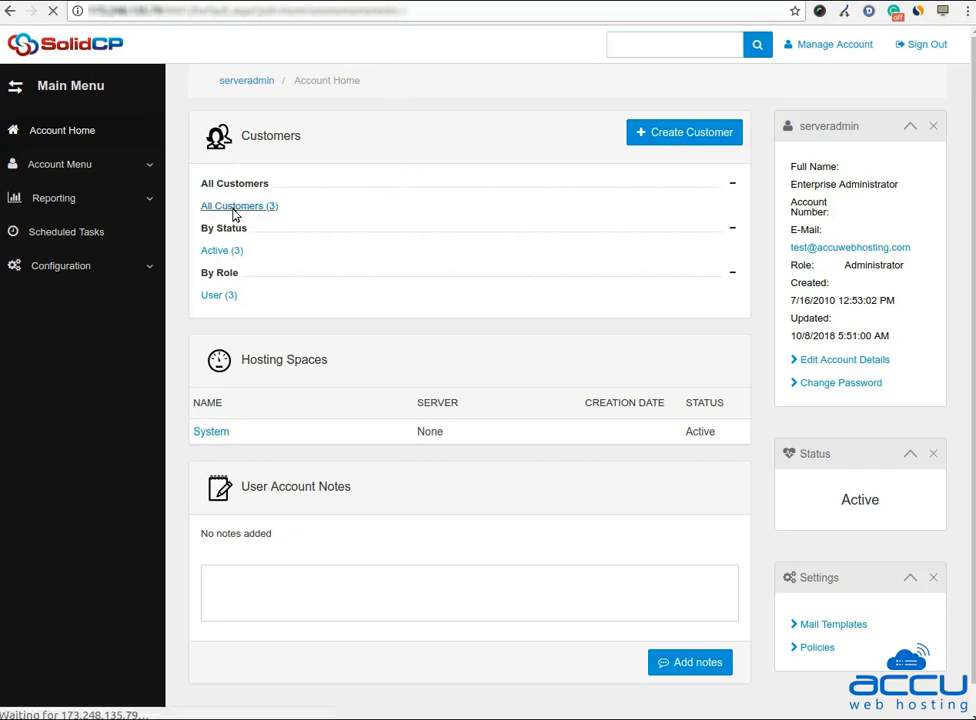
click(240, 204)
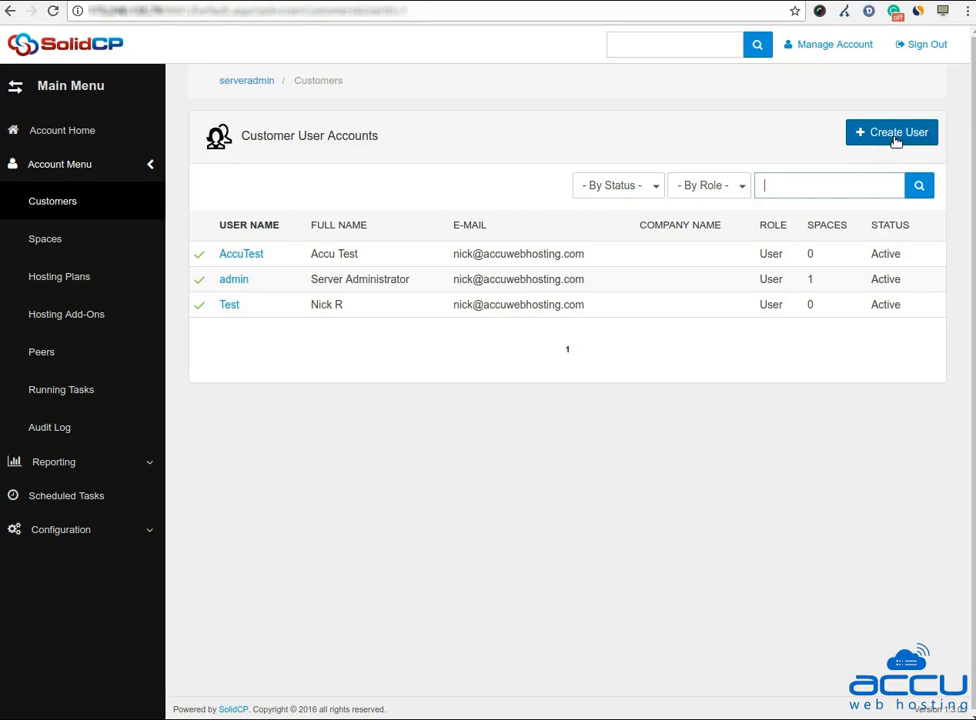
mouse_move(376, 348)
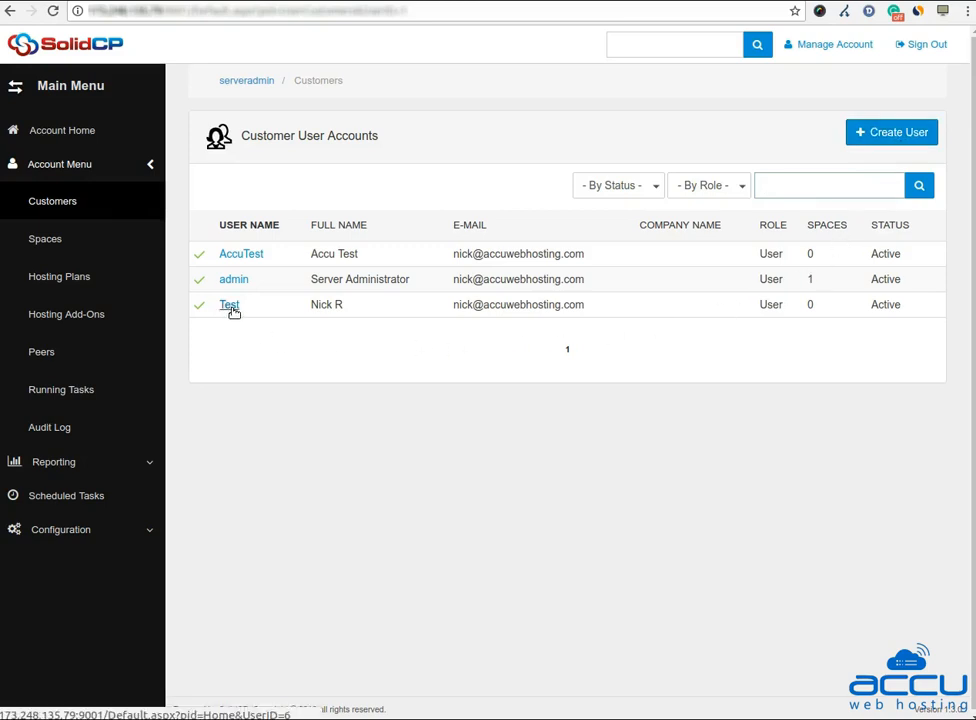
click(228, 304)
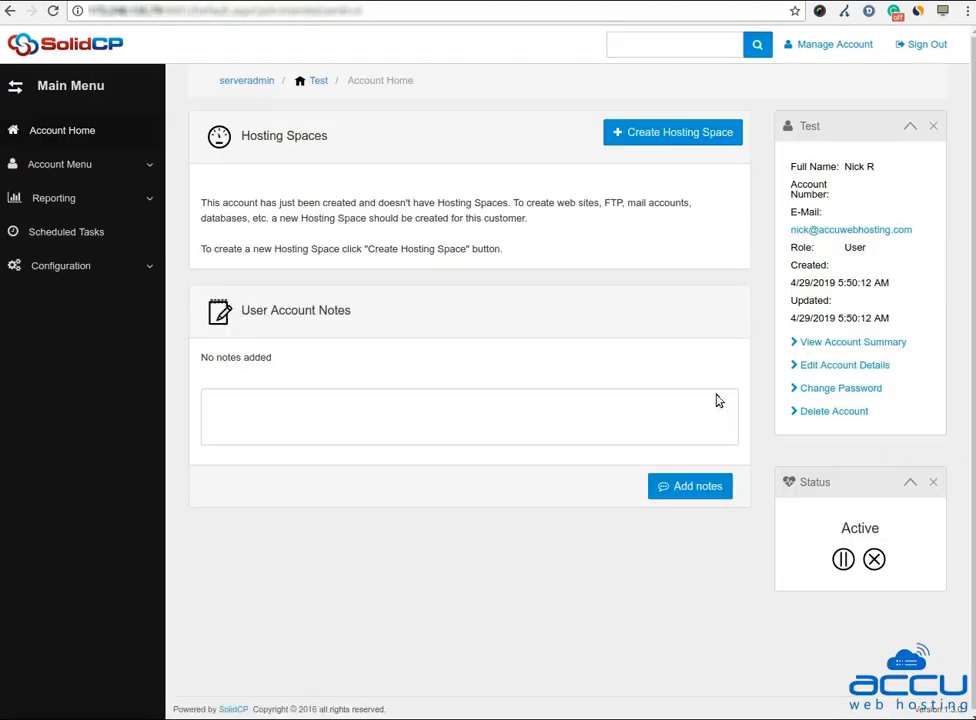
mouse_move(636, 168)
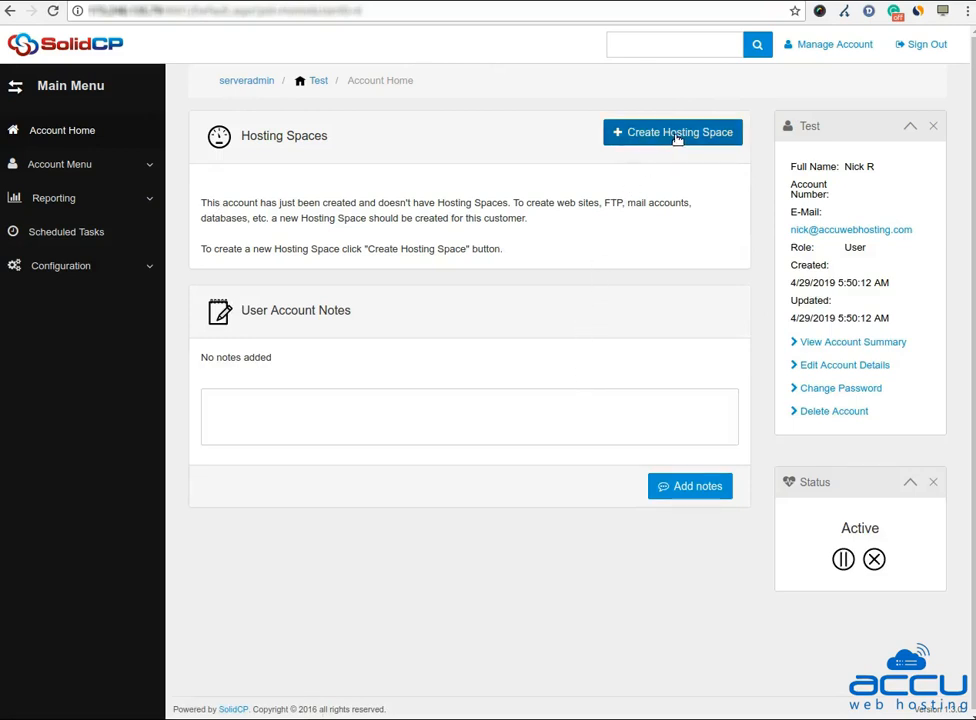
click(672, 132)
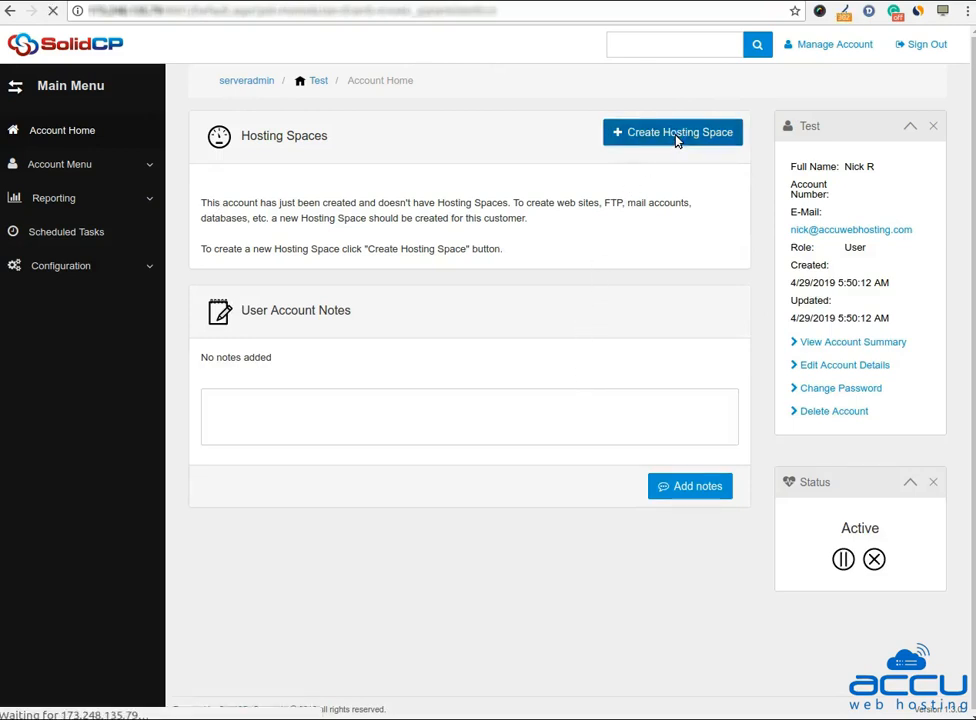
Step: Choose Basic Plan with Active status, with the summary letter and space resources unchecked
click(672, 132)
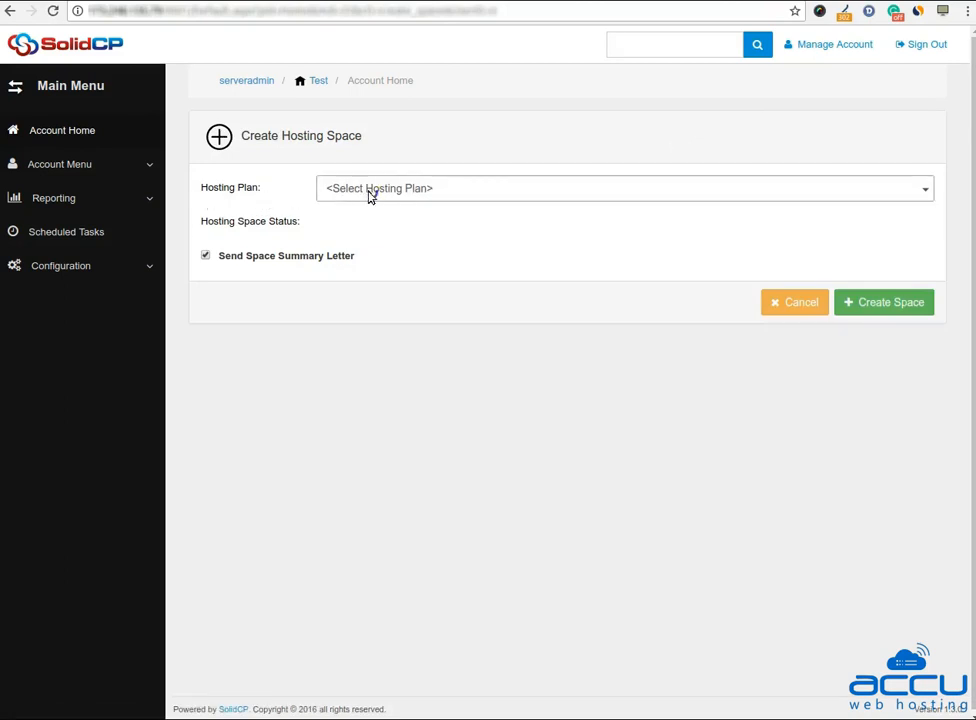
click(624, 188)
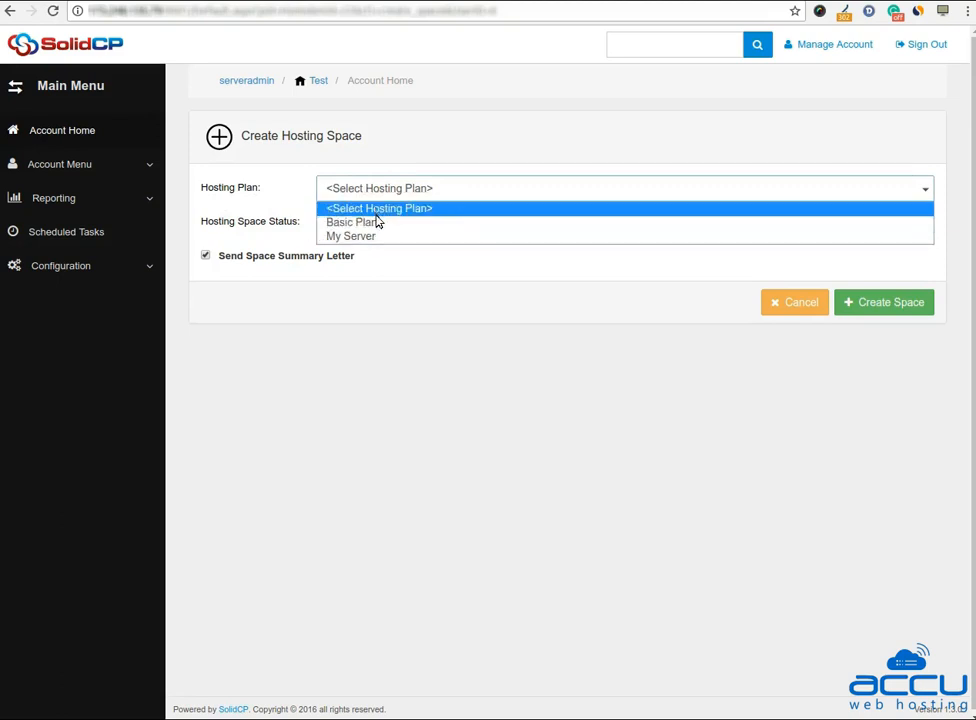
mouse_move(352, 222)
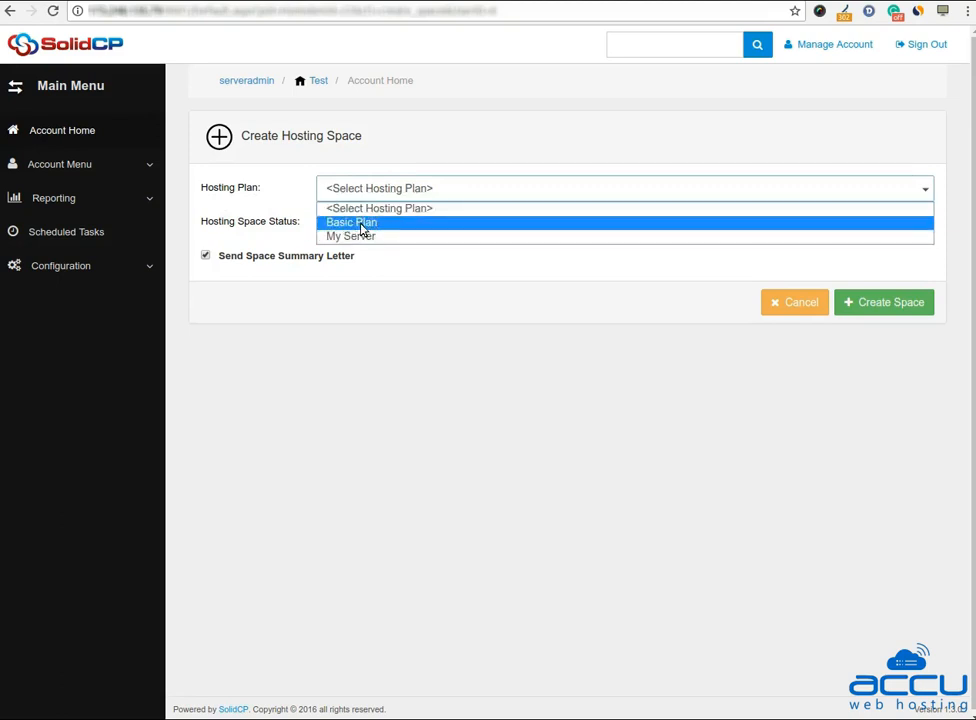
click(352, 222)
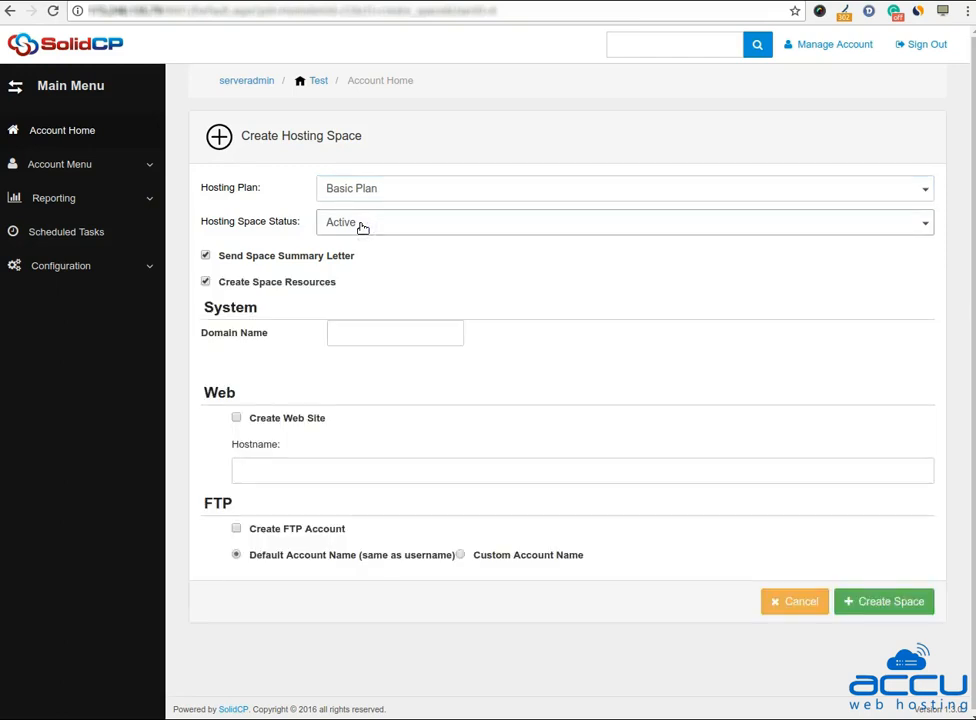
mouse_move(292, 228)
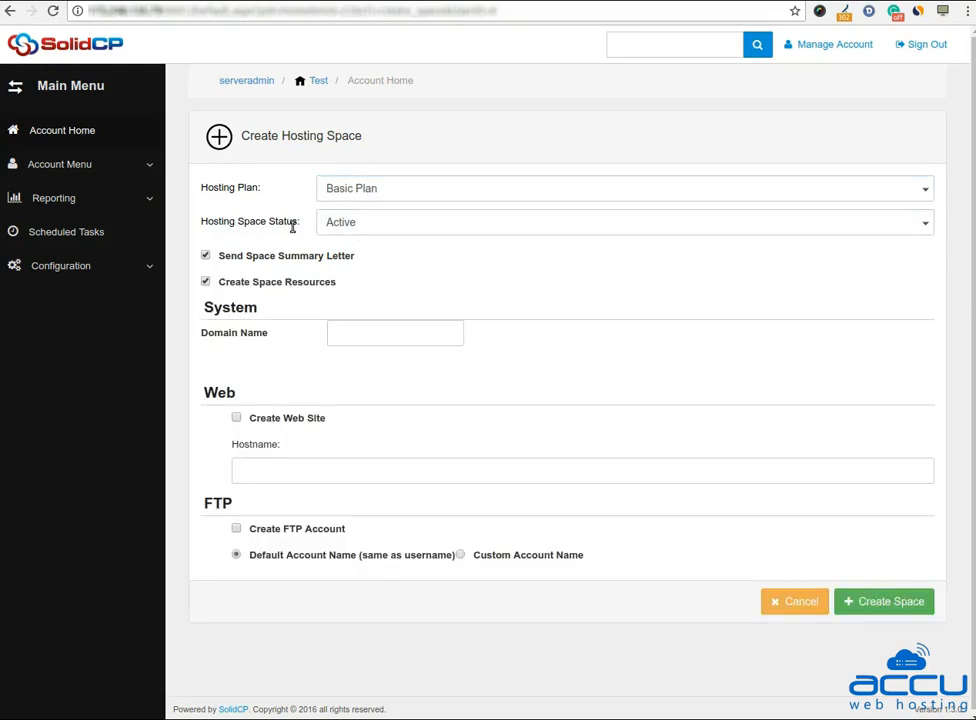
click(624, 220)
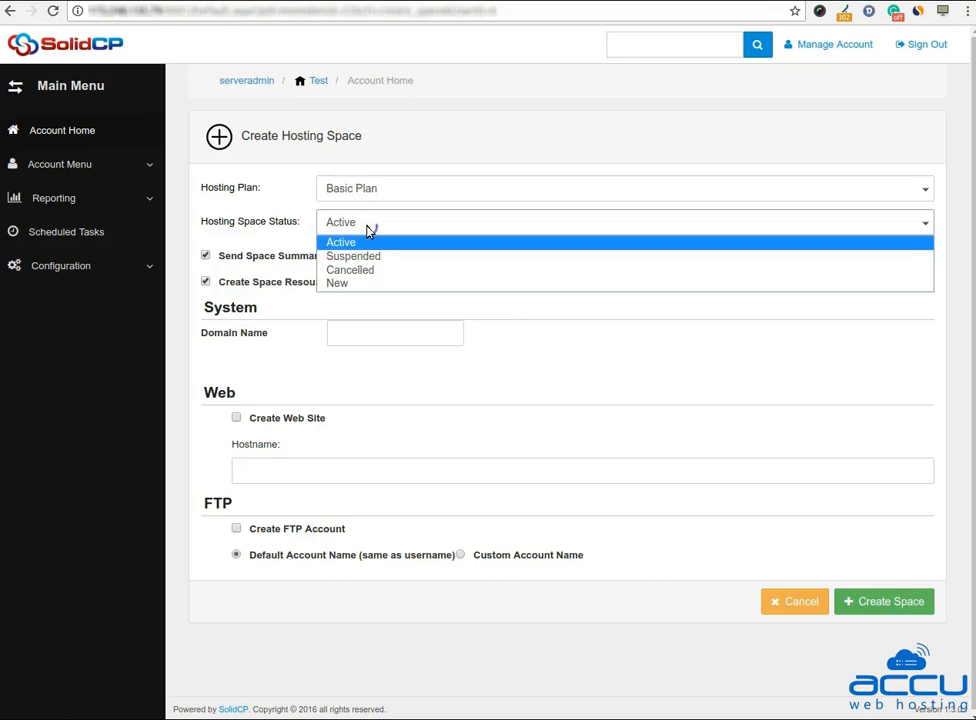
mouse_move(350, 270)
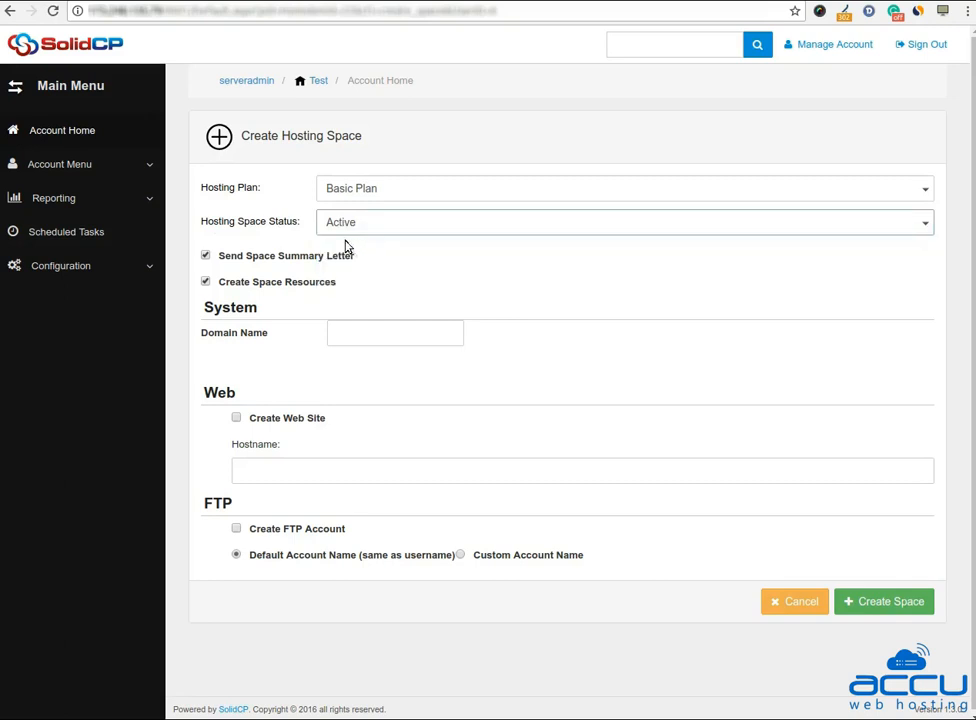
click(206, 256)
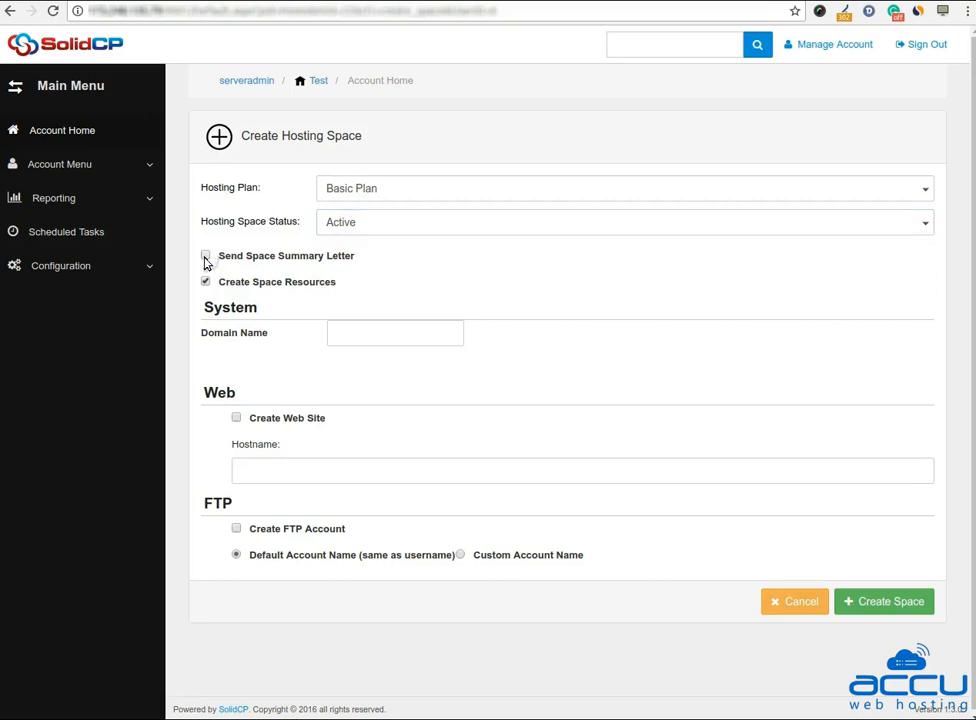
click(206, 280)
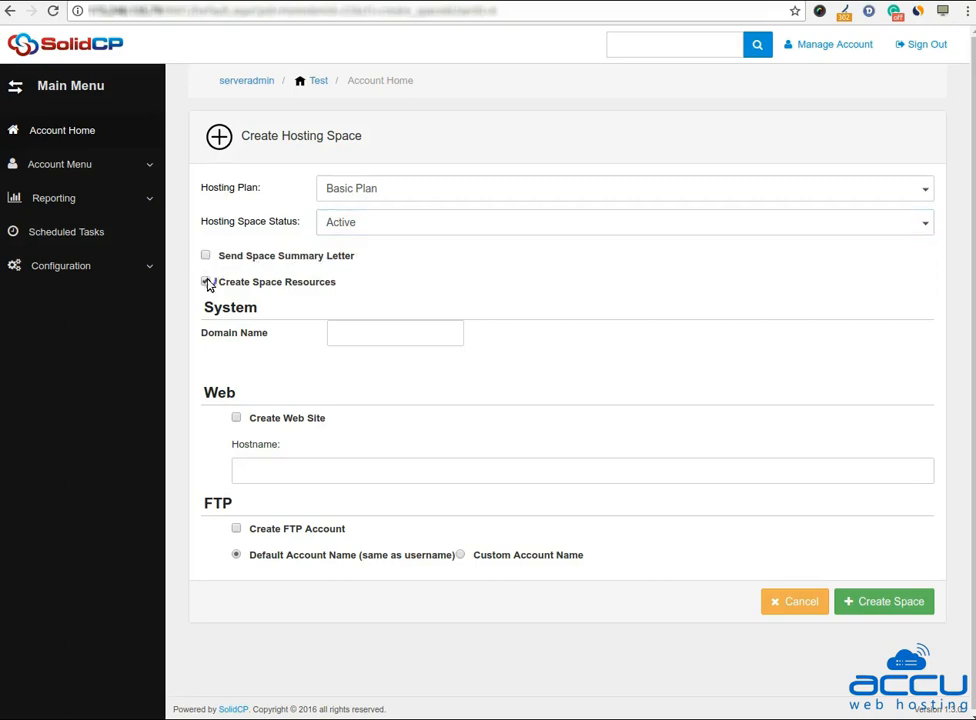
click(206, 280)
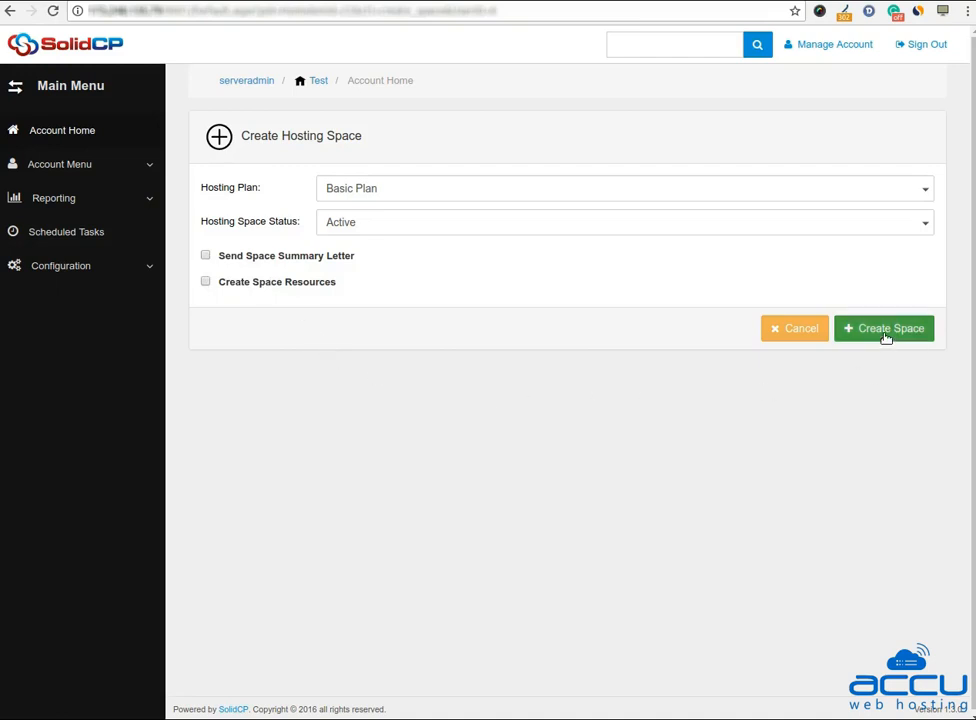
Step: Create the Basic Plan hosting space for Test
click(884, 328)
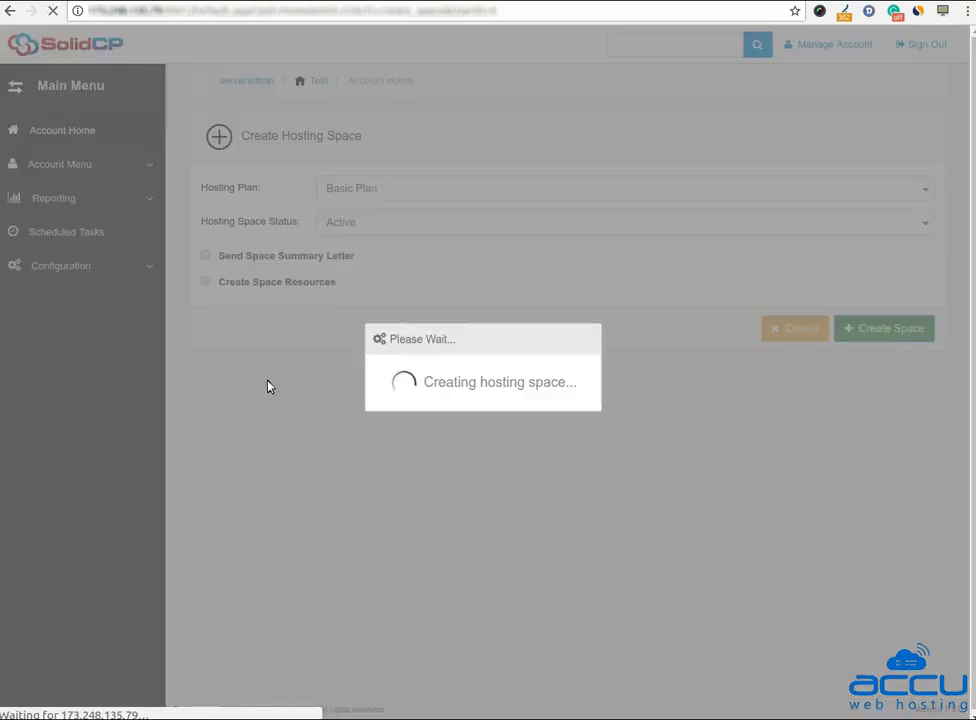
mouse_move(588, 476)
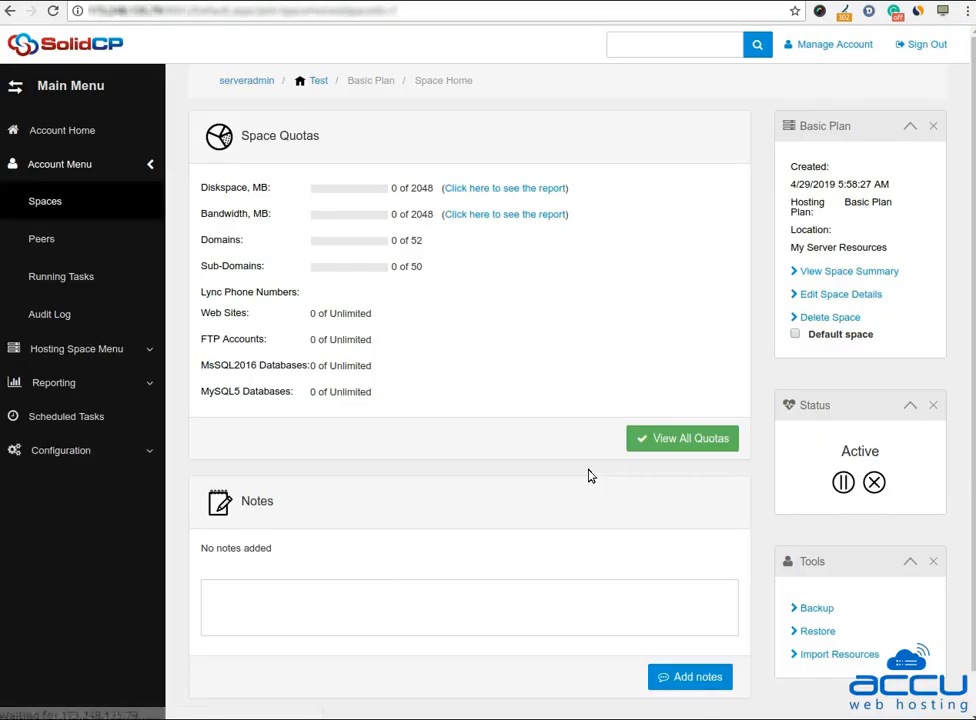
mouse_move(260, 472)
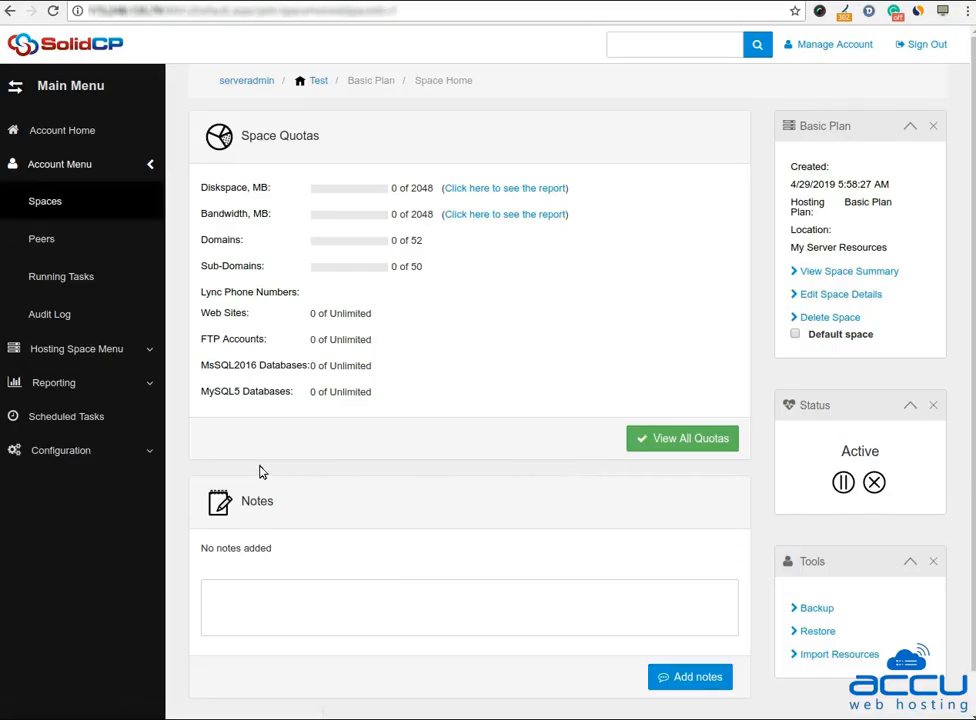
mouse_move(600, 110)
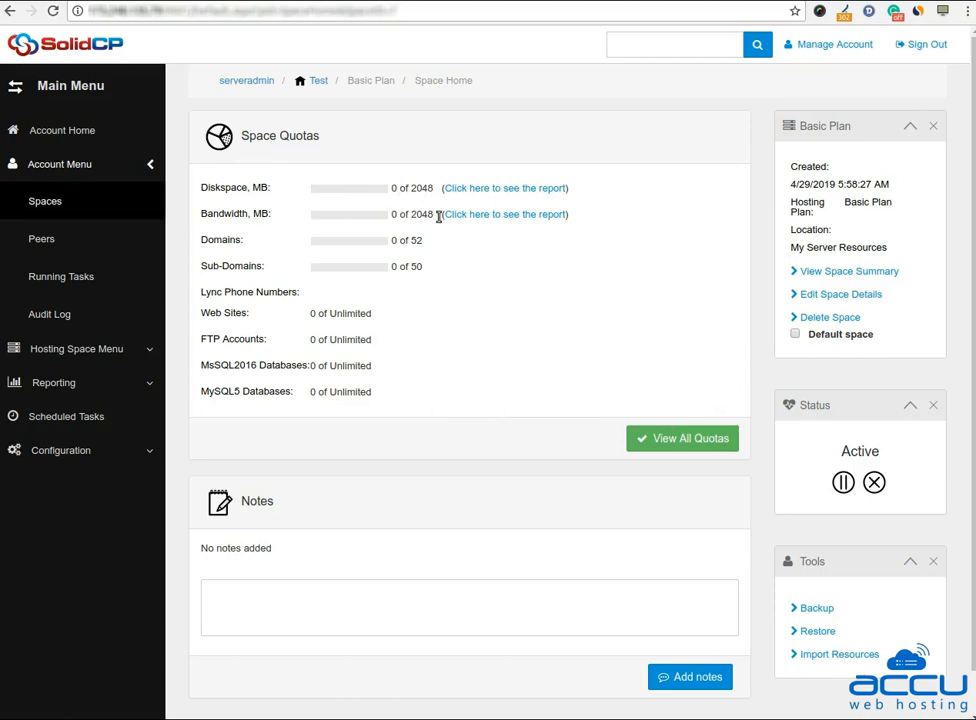
mouse_move(448, 264)
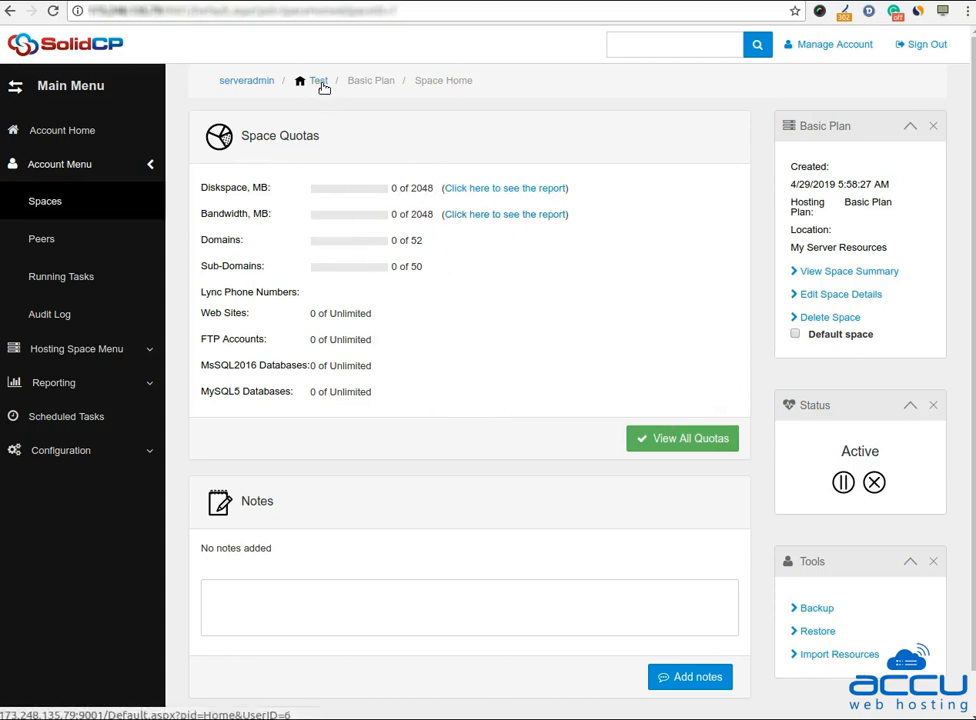
click(318, 80)
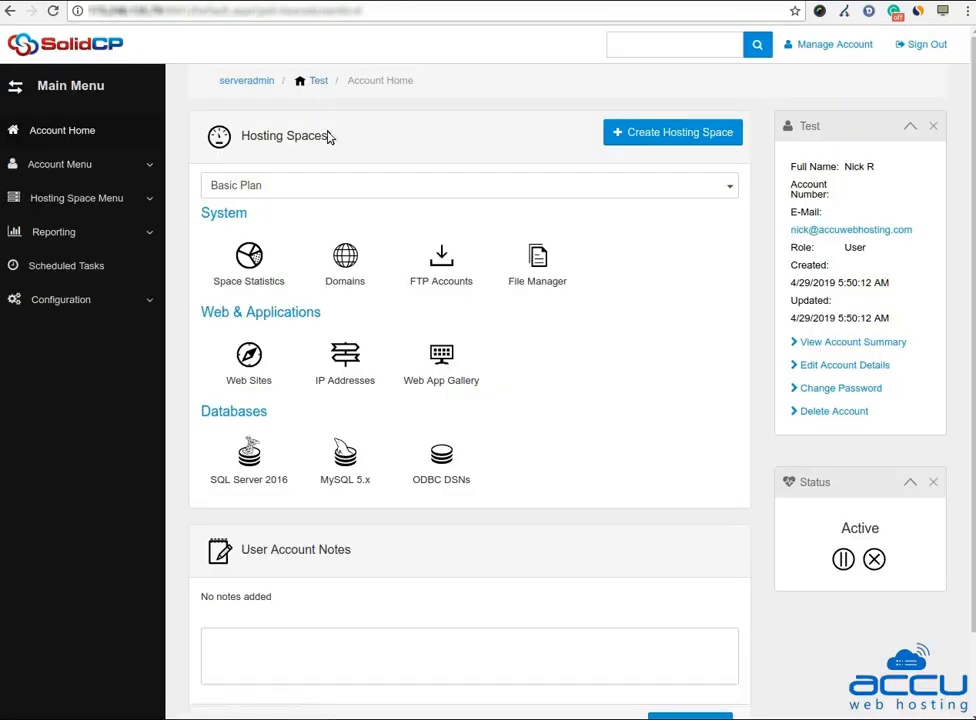
mouse_move(640, 424)
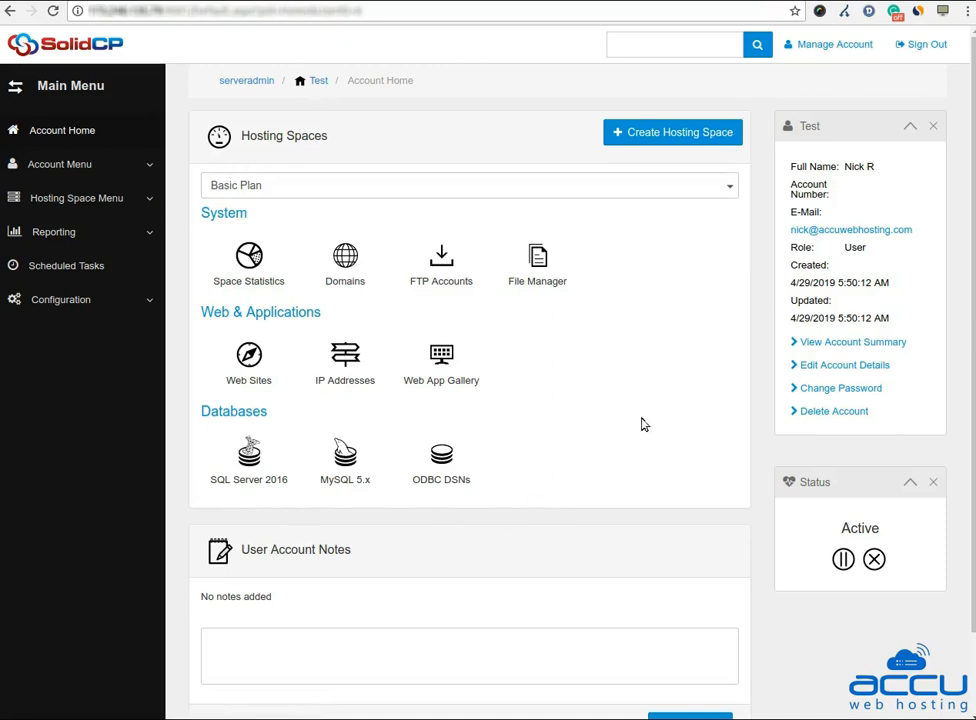